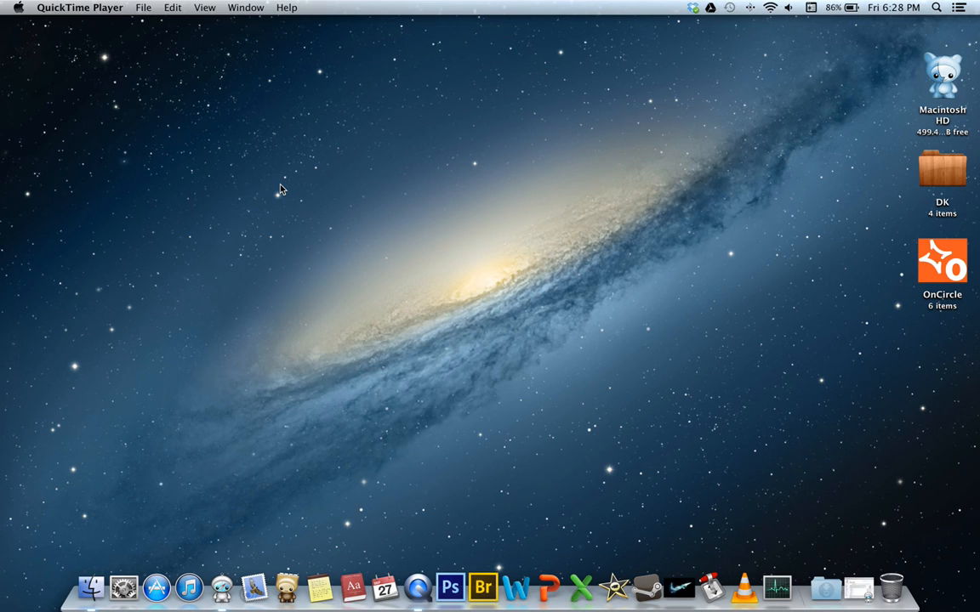
{"action": "mouse_move", "coordinate": [272, 183]}
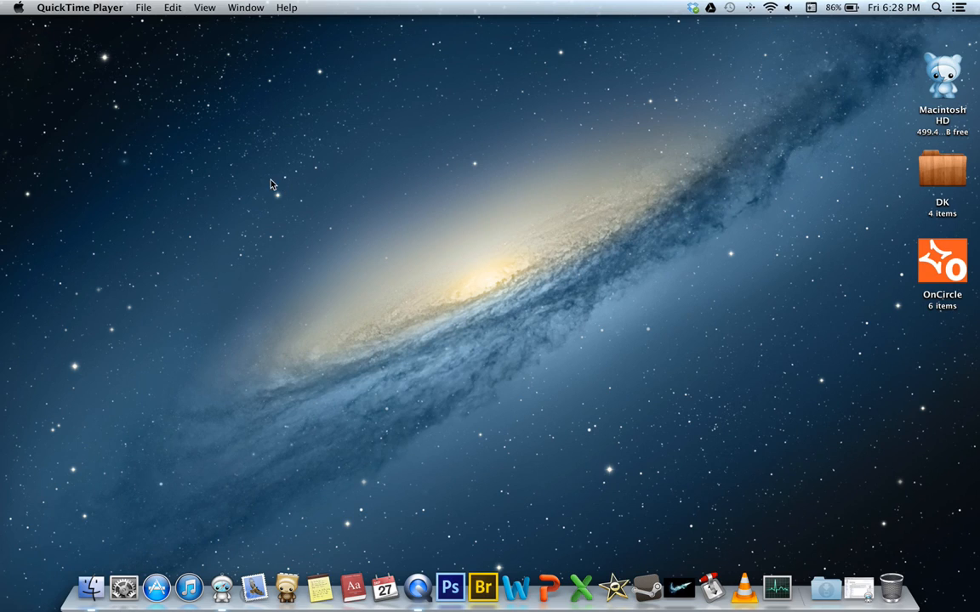
{"action": "mouse_move", "coordinate": [376, 173]}
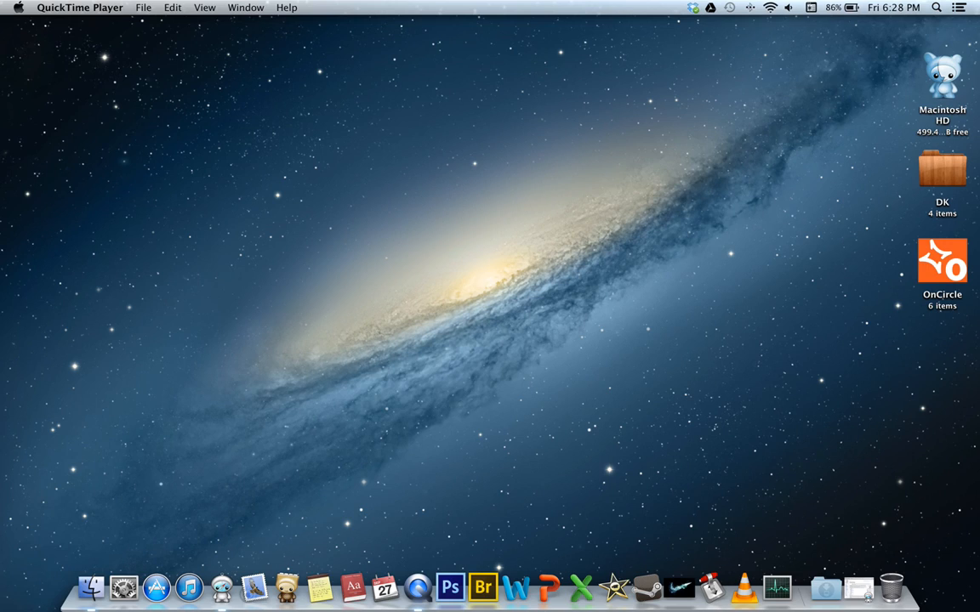
- Search Spotlight for "disk" and launch Disk Utility from the top hit
{"action": "left_click", "coordinate": [935, 6]}
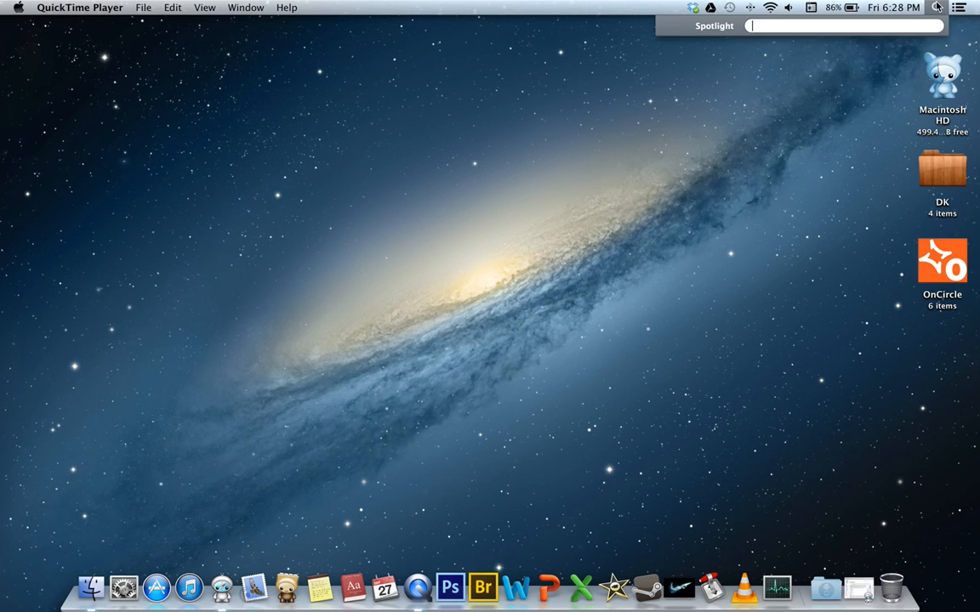
{"action": "type", "text": "d"}
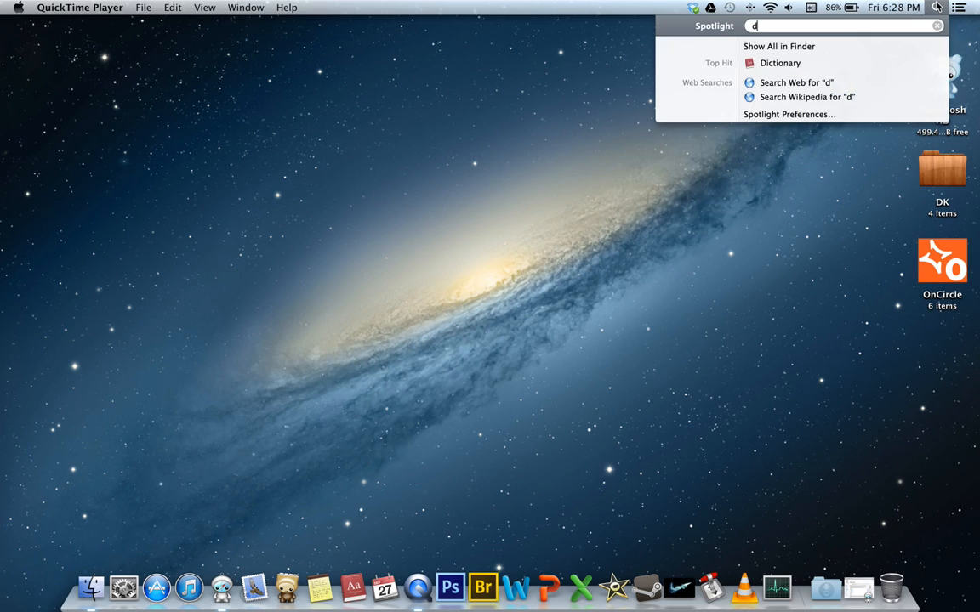
{"action": "type", "text": "isk"}
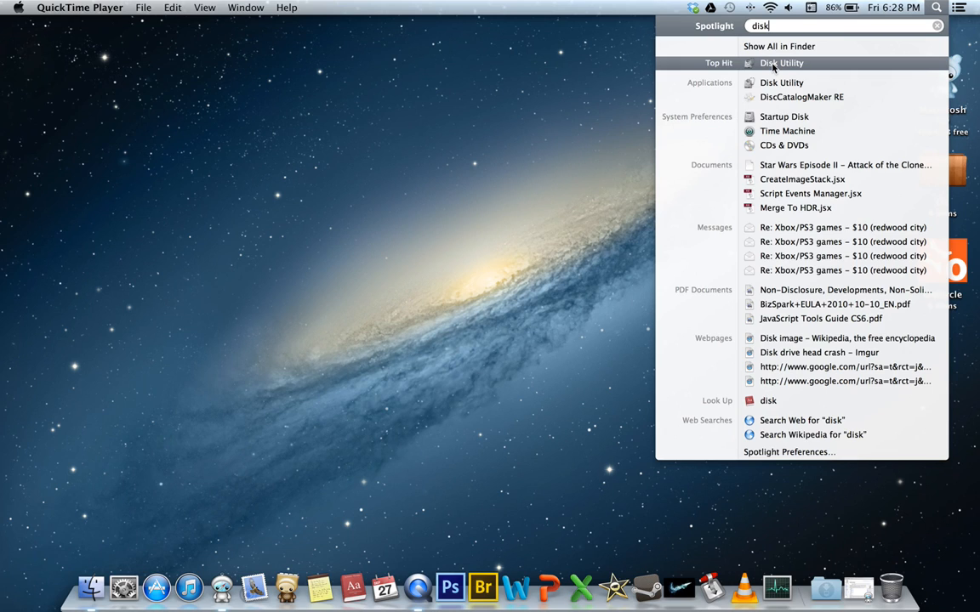
{"action": "left_click", "coordinate": [781, 63]}
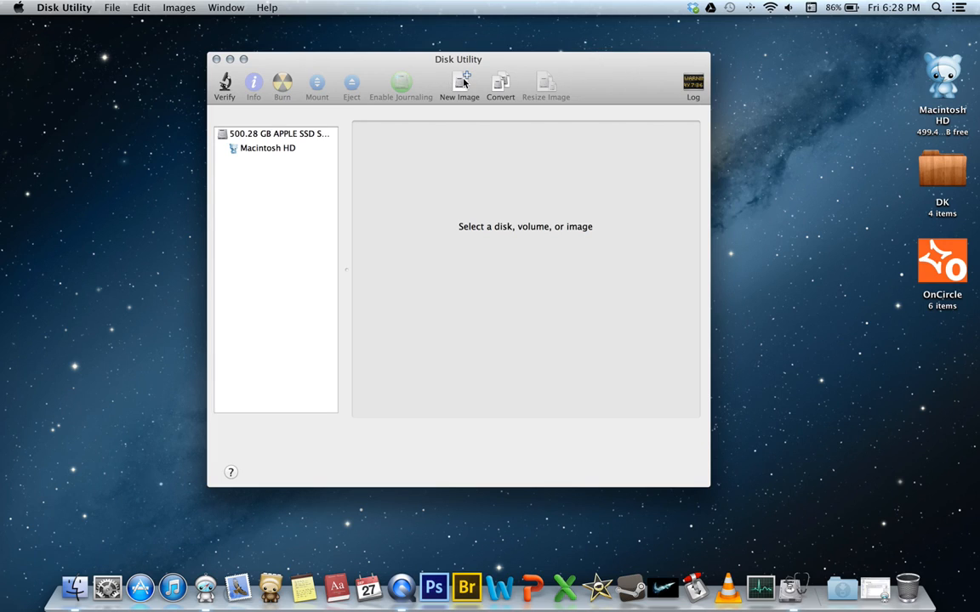
{"action": "mouse_move", "coordinate": [460, 85]}
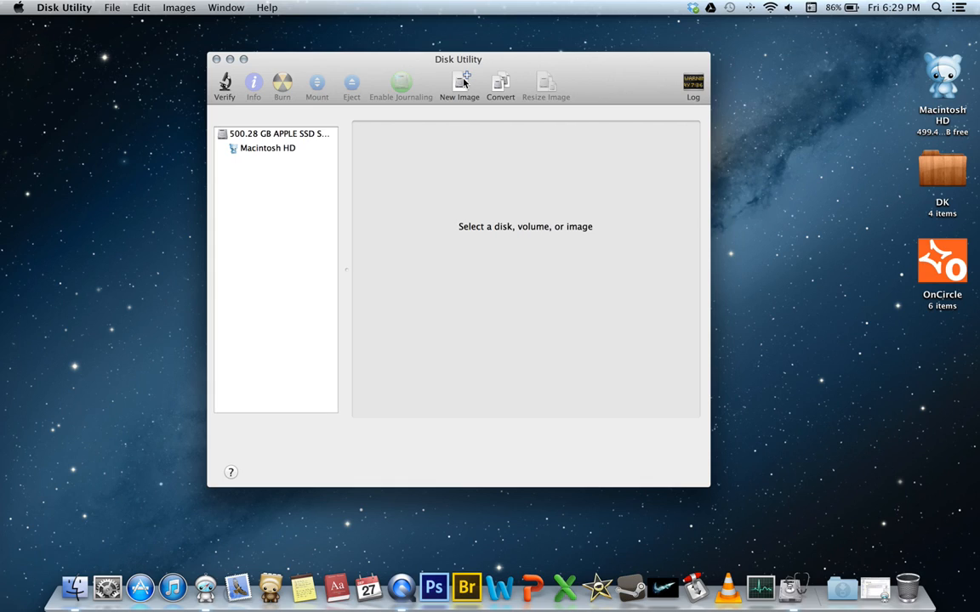
- Start a new blank image saved as Security with volume name Security
{"action": "left_click", "coordinate": [460, 85]}
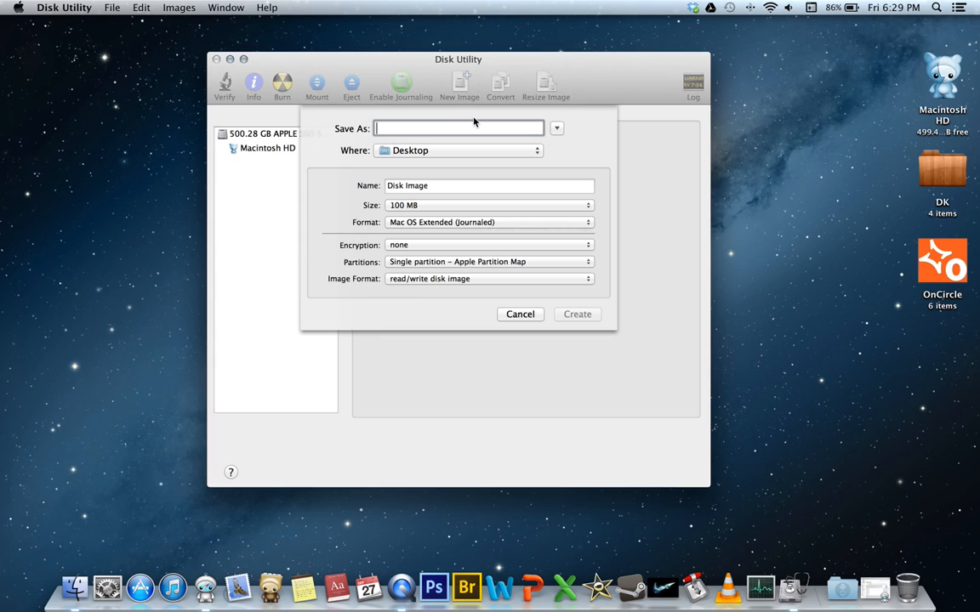
{"action": "type", "text": "Security"}
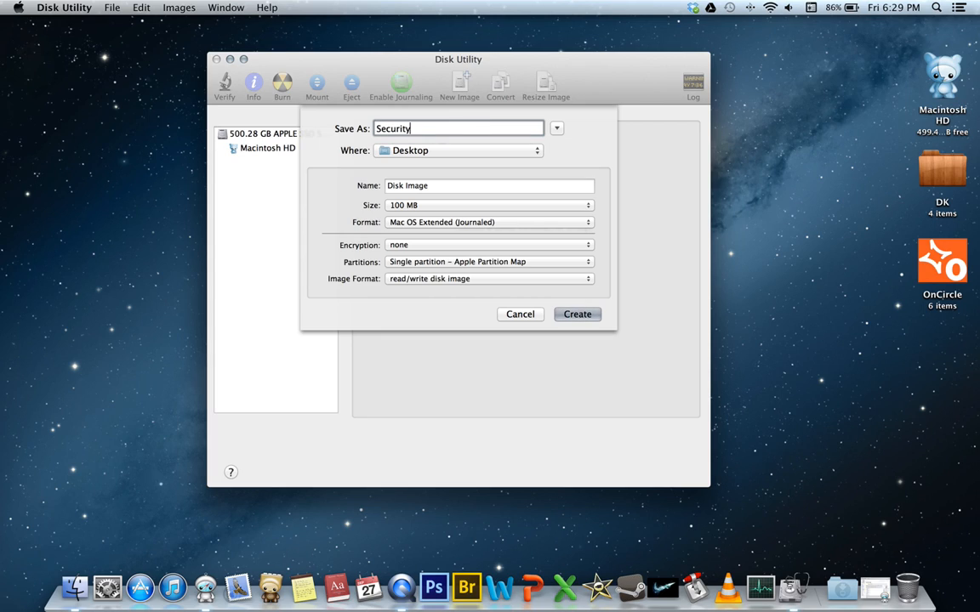
{"action": "mouse_move", "coordinate": [504, 190]}
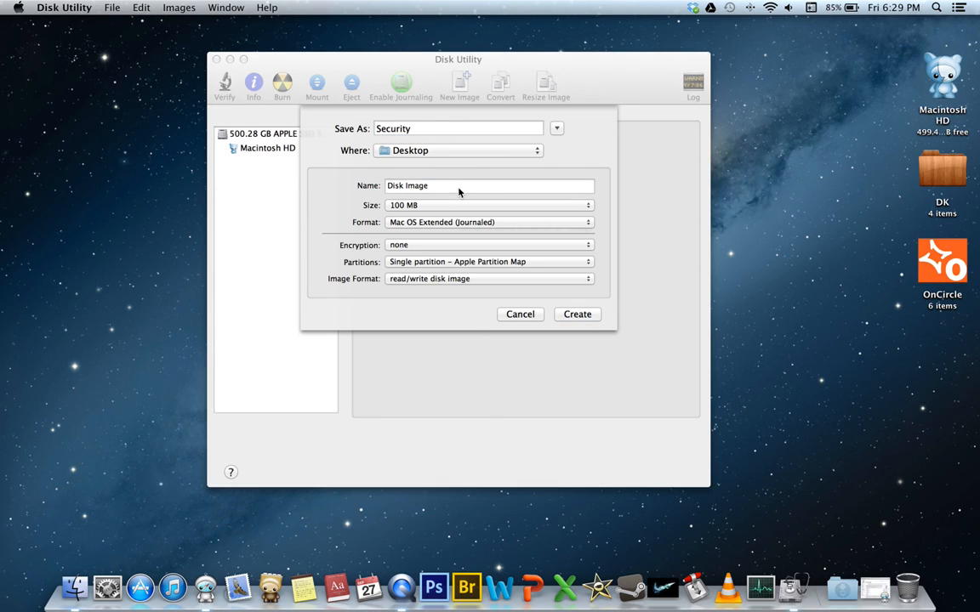
{"action": "type", "text": "S"}
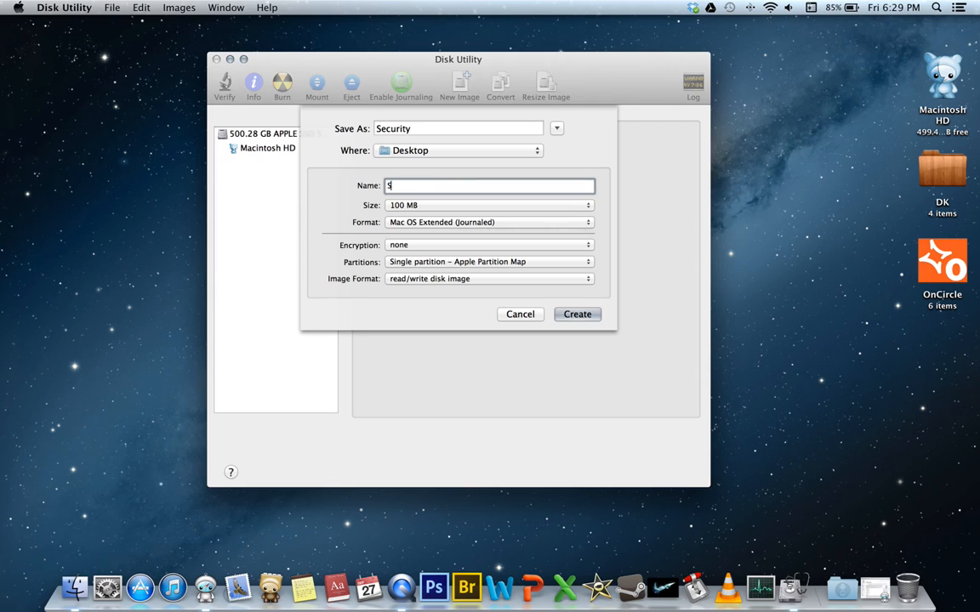
{"action": "type", "text": "ecurity"}
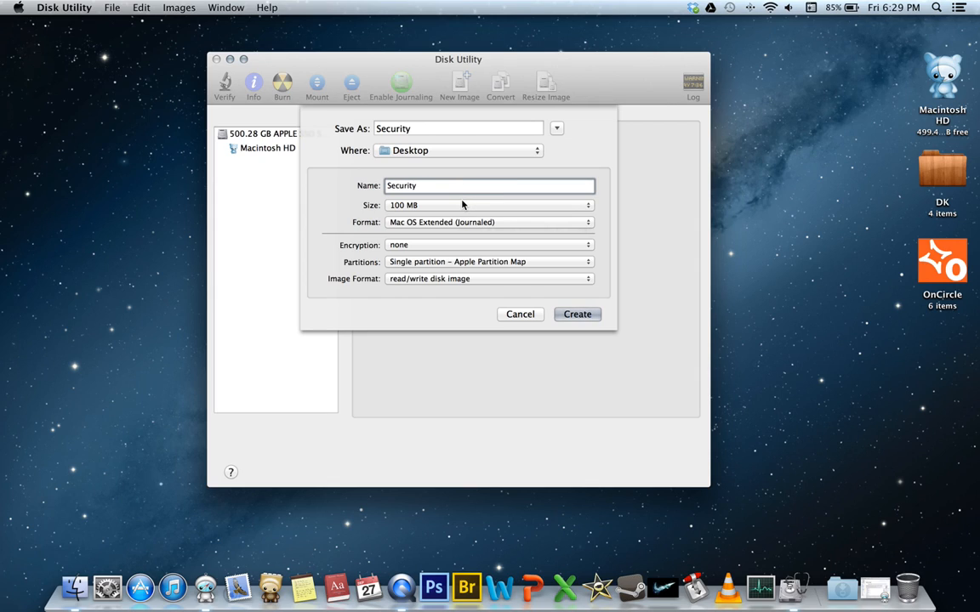
{"action": "mouse_move", "coordinate": [458, 211]}
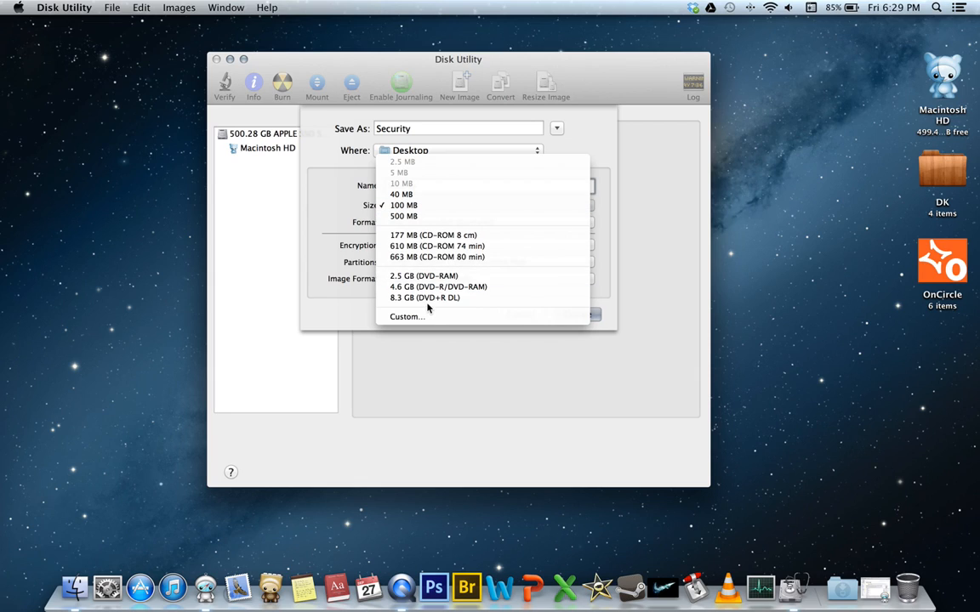
- Set the image to a custom size of 1.00 GB
{"action": "left_click", "coordinate": [406, 317]}
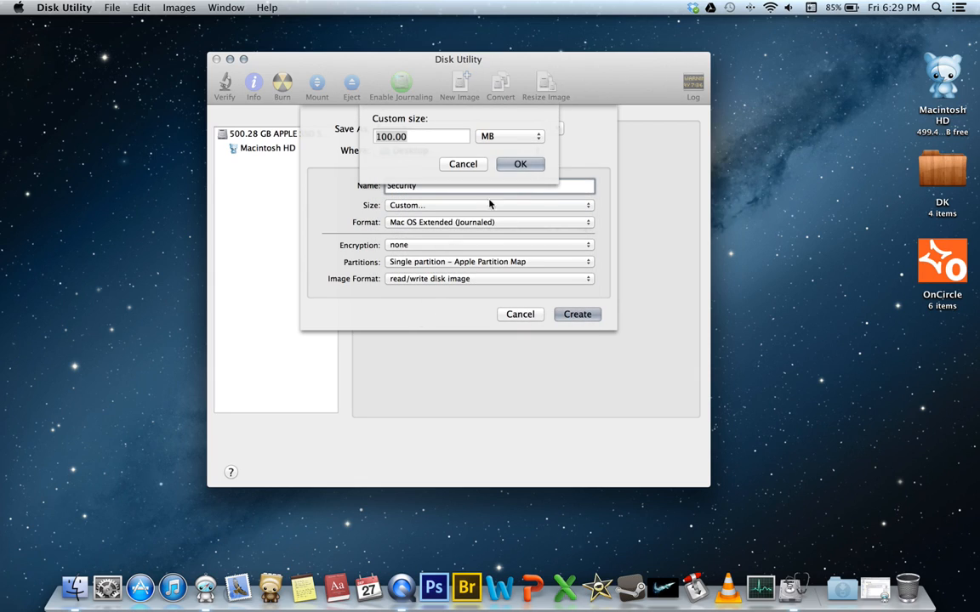
{"action": "left_click", "coordinate": [507, 136]}
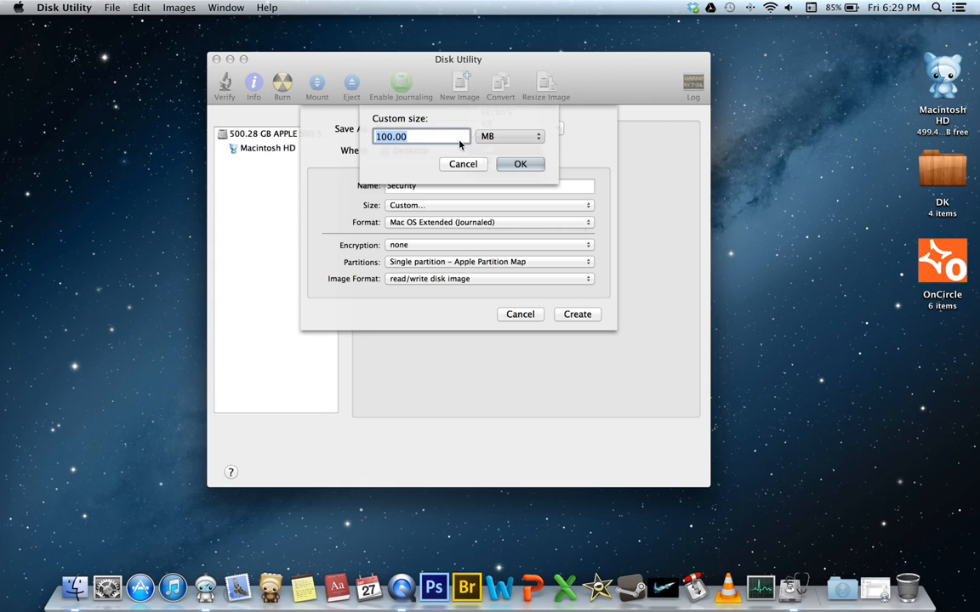
{"action": "left_click", "coordinate": [510, 136]}
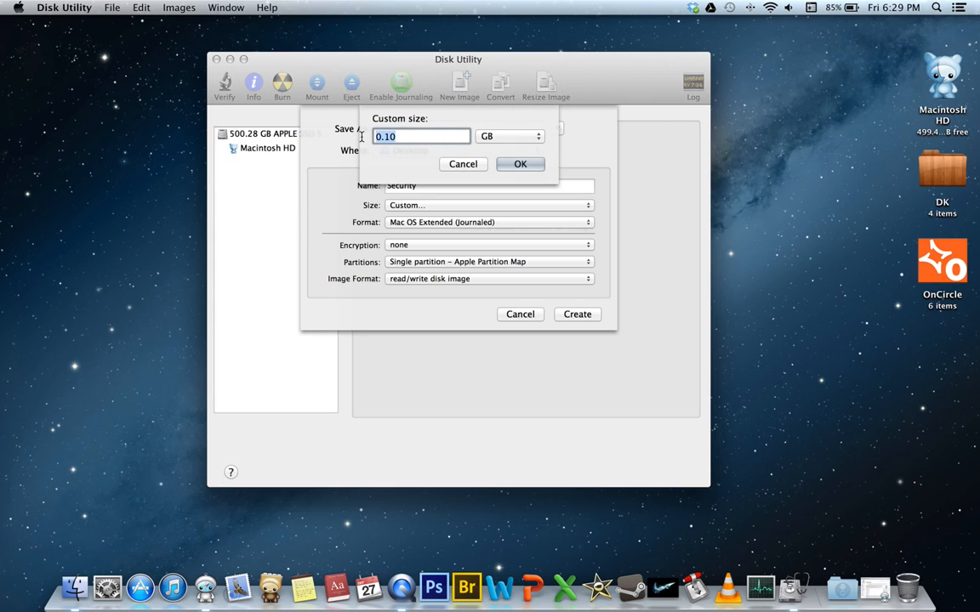
{"action": "type", "text": "1.00"}
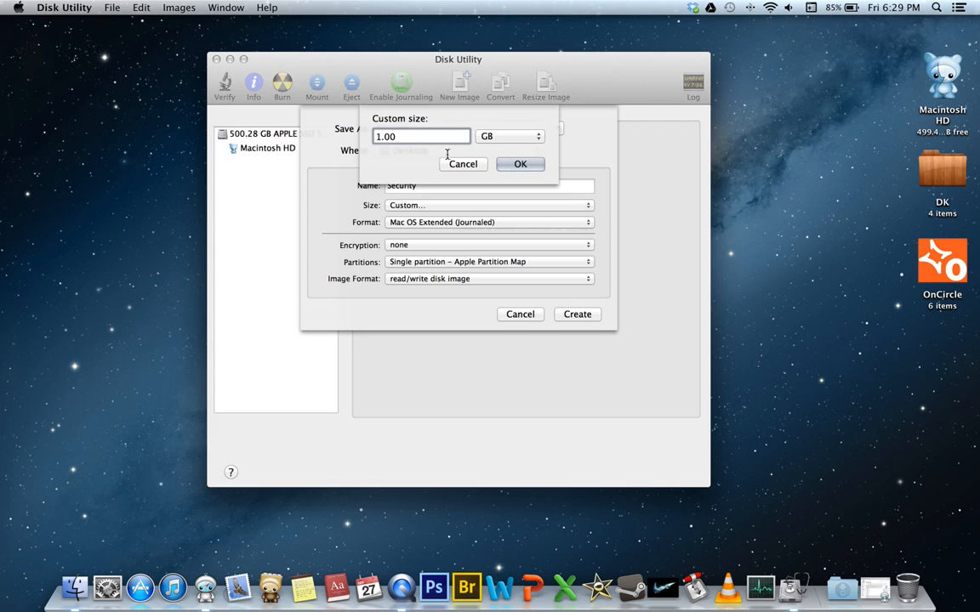
{"action": "left_click", "coordinate": [520, 163]}
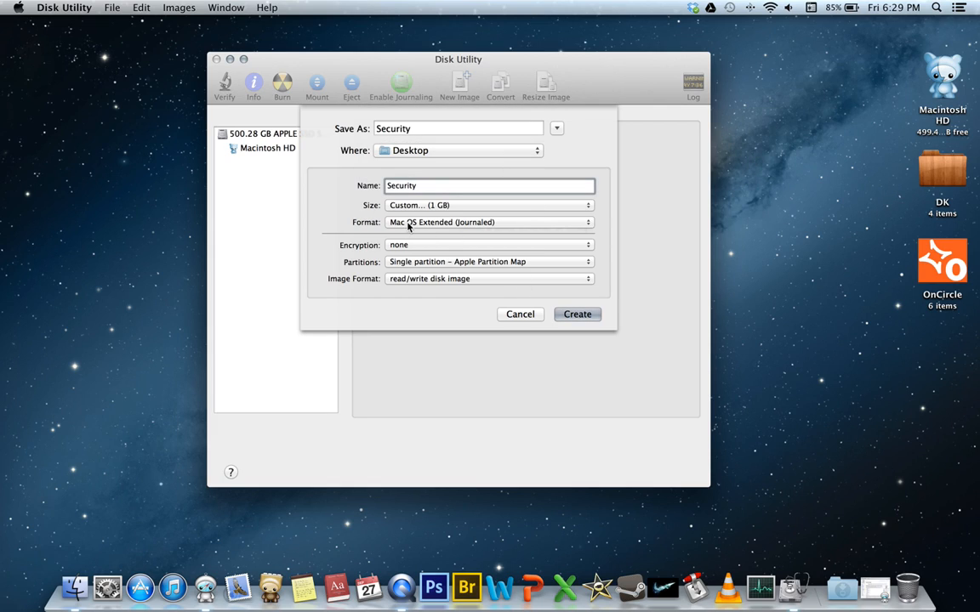
- Choose 128-bit AES encryption for the image
{"action": "left_click", "coordinate": [490, 245]}
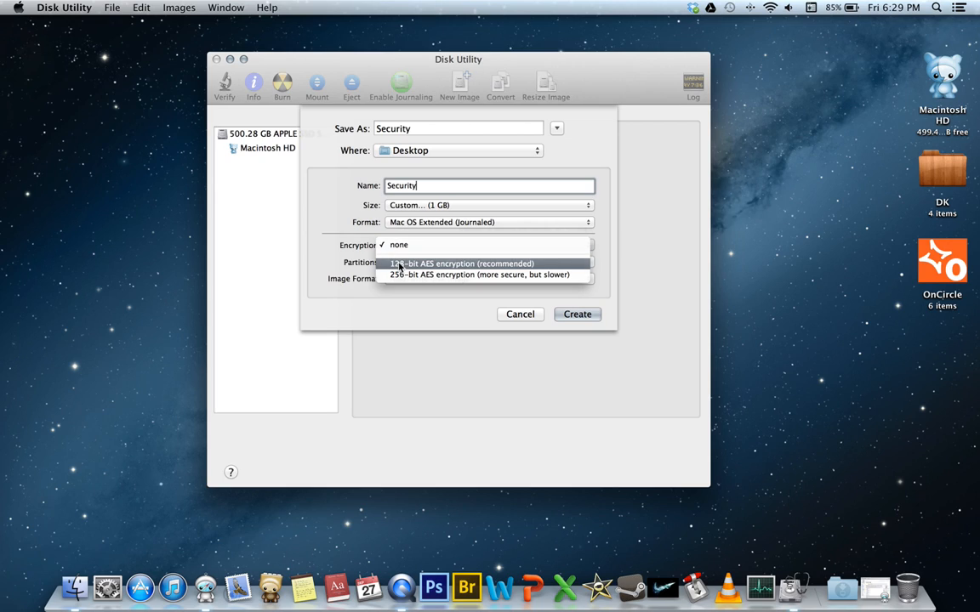
{"action": "left_click", "coordinate": [463, 262]}
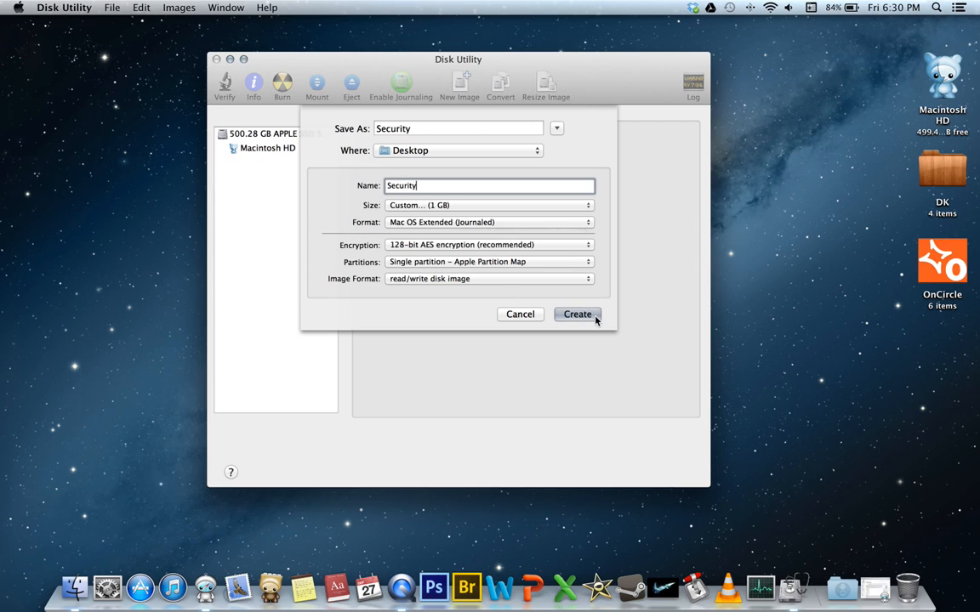
- Enter and verify the password, keep it out of the keychain, and begin creating Security.dmg
{"action": "left_click", "coordinate": [577, 313]}
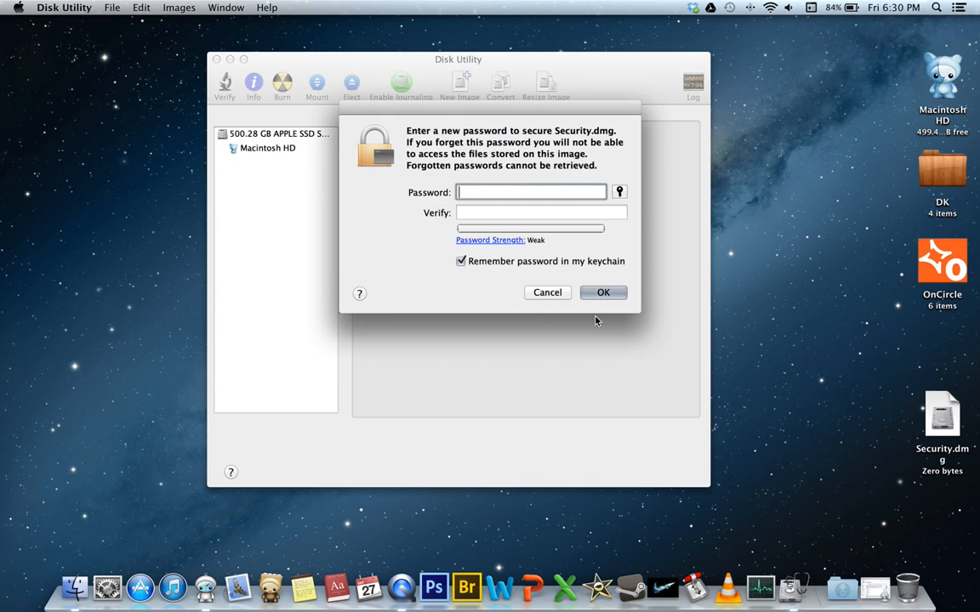
{"action": "type", "text": "••••"}
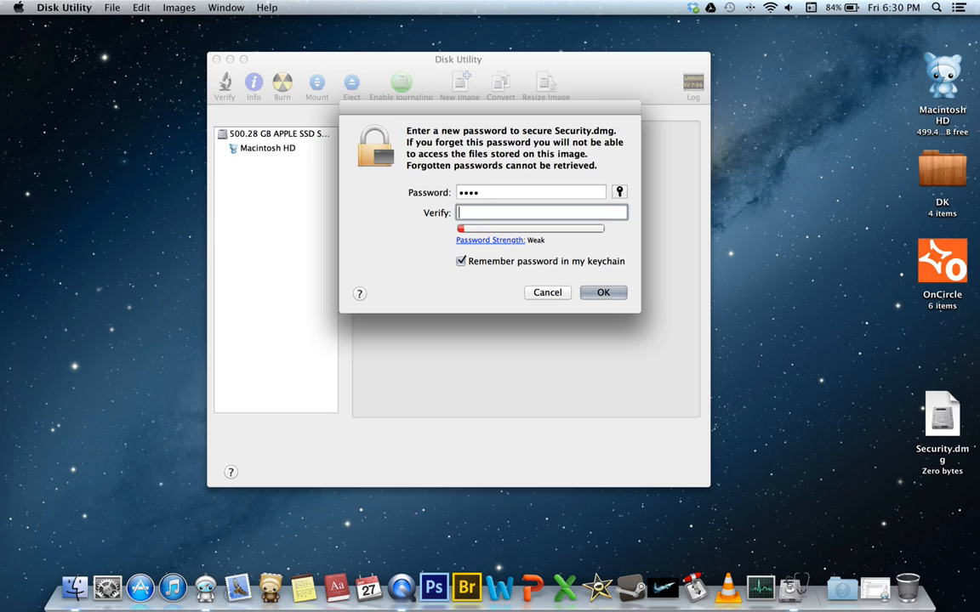
{"action": "type", "text": "••••"}
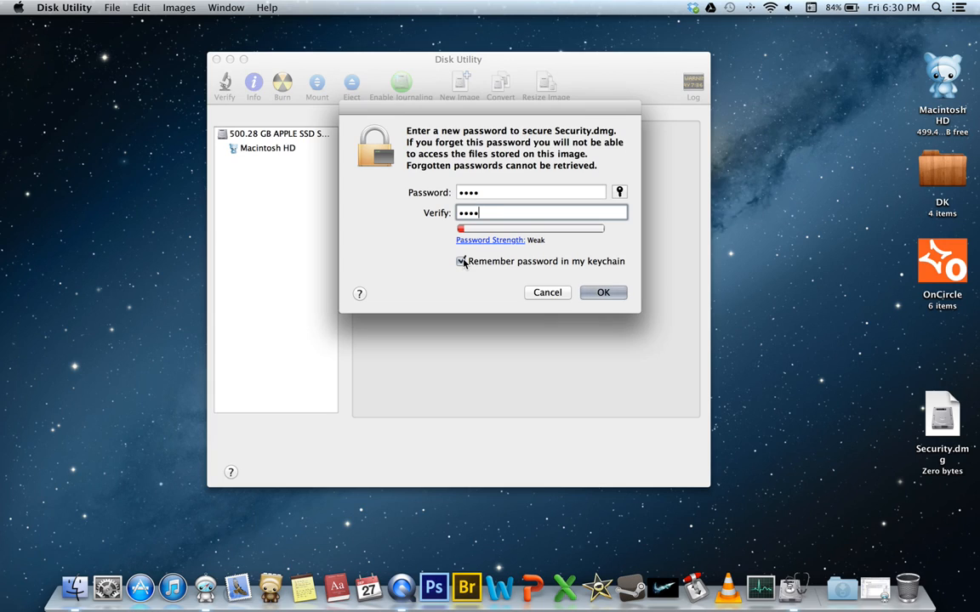
{"action": "left_click", "coordinate": [462, 262]}
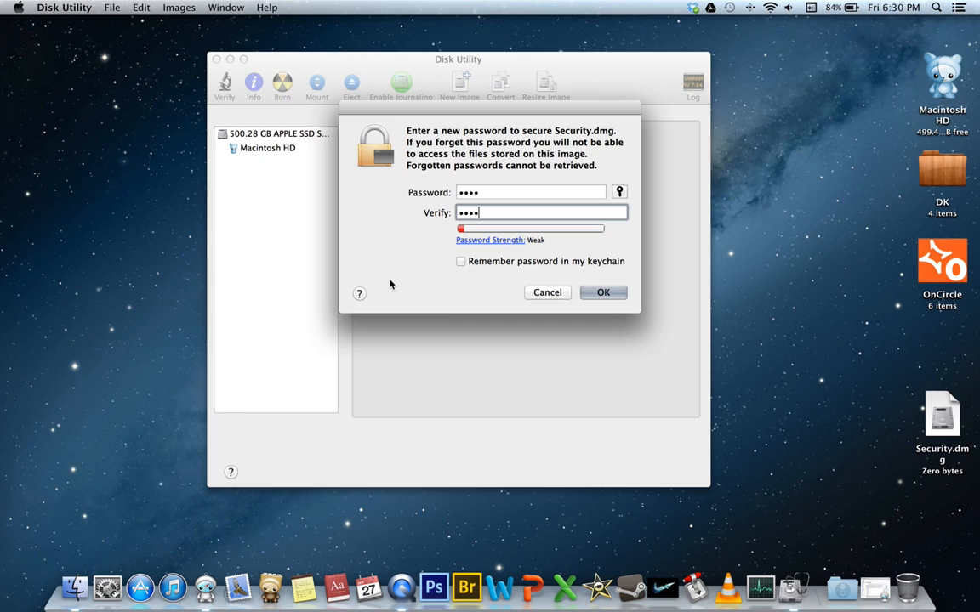
{"action": "left_click", "coordinate": [602, 292]}
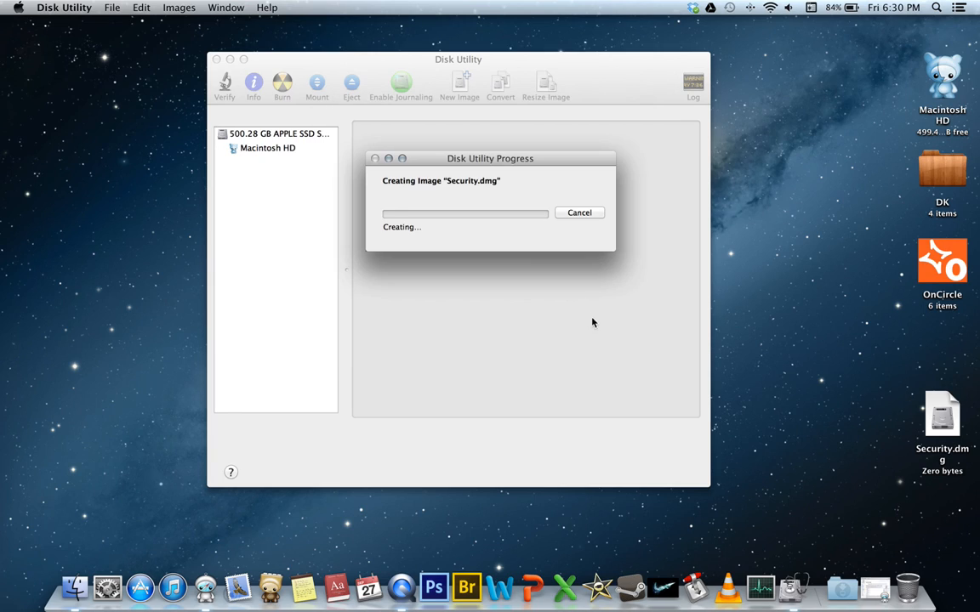
{"action": "mouse_move", "coordinate": [575, 290]}
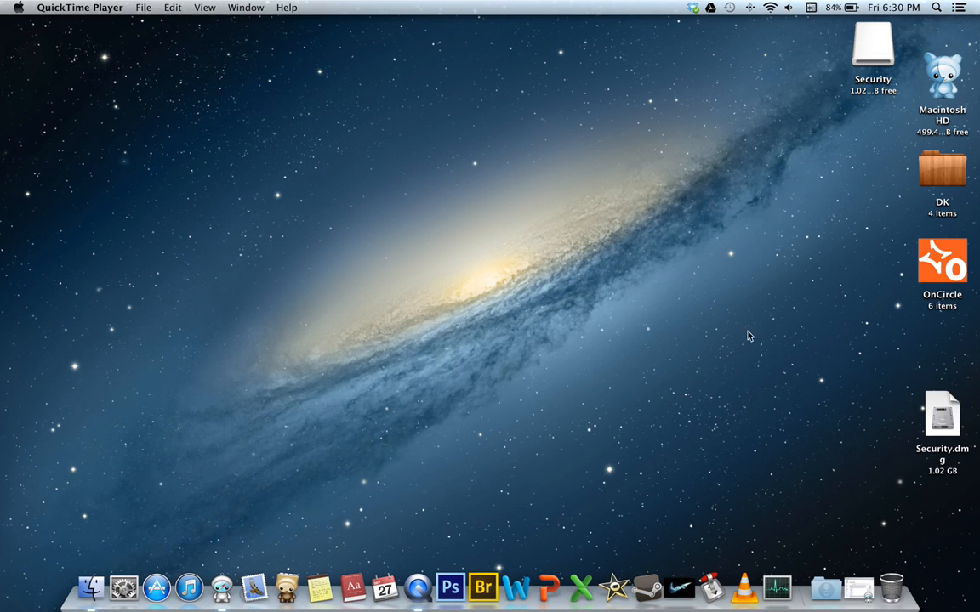
- Eject the mounted Security volume and reposition Security.dmg near the desktop centre
{"action": "left_click_drag", "start_coordinate": [942, 417], "coordinate": [446, 207]}
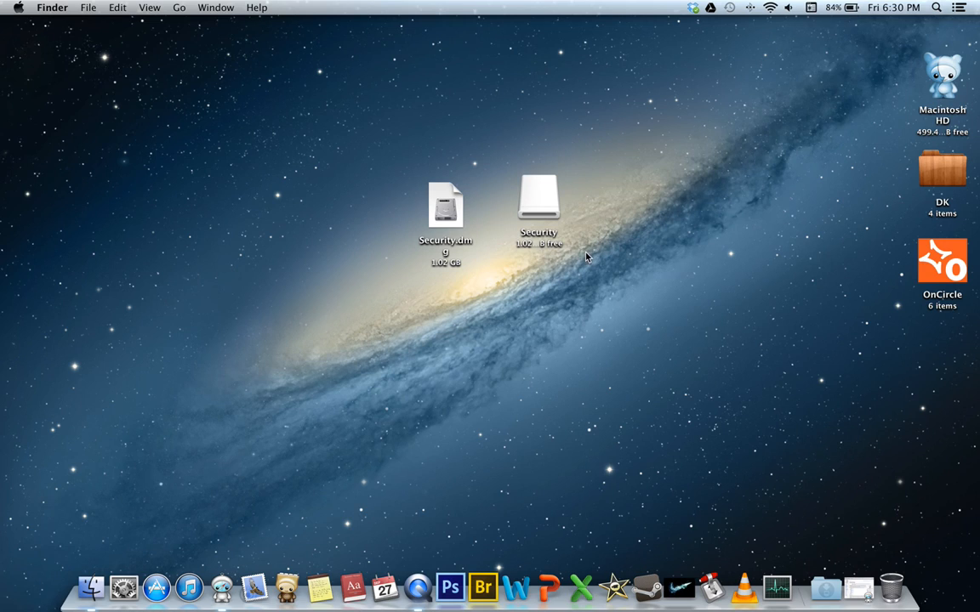
{"action": "mouse_move", "coordinate": [541, 213]}
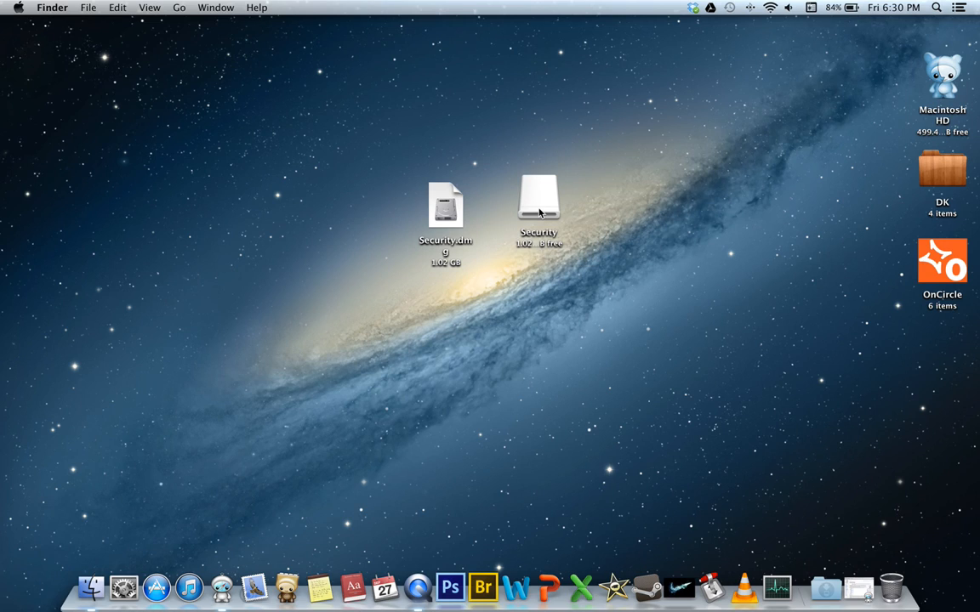
{"action": "right_click", "coordinate": [537, 200]}
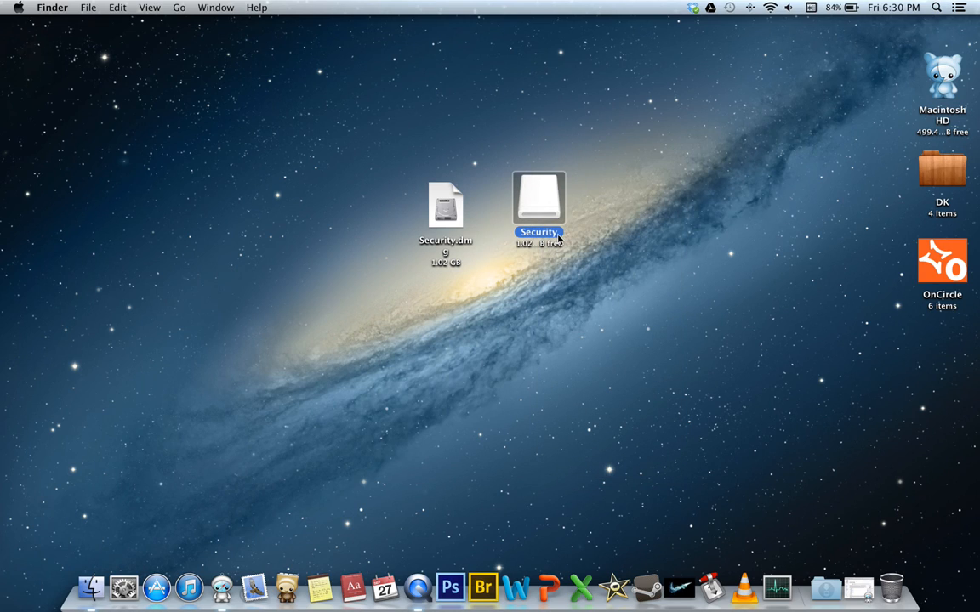
{"action": "left_click_drag", "start_coordinate": [538, 208], "coordinate": [578, 139]}
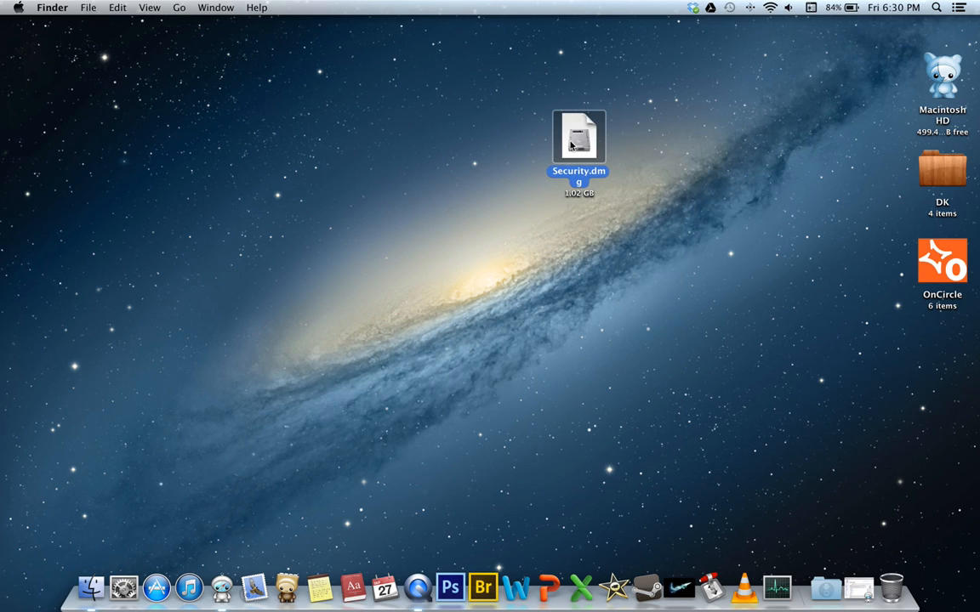
{"action": "left_click_drag", "start_coordinate": [578, 150], "coordinate": [473, 162]}
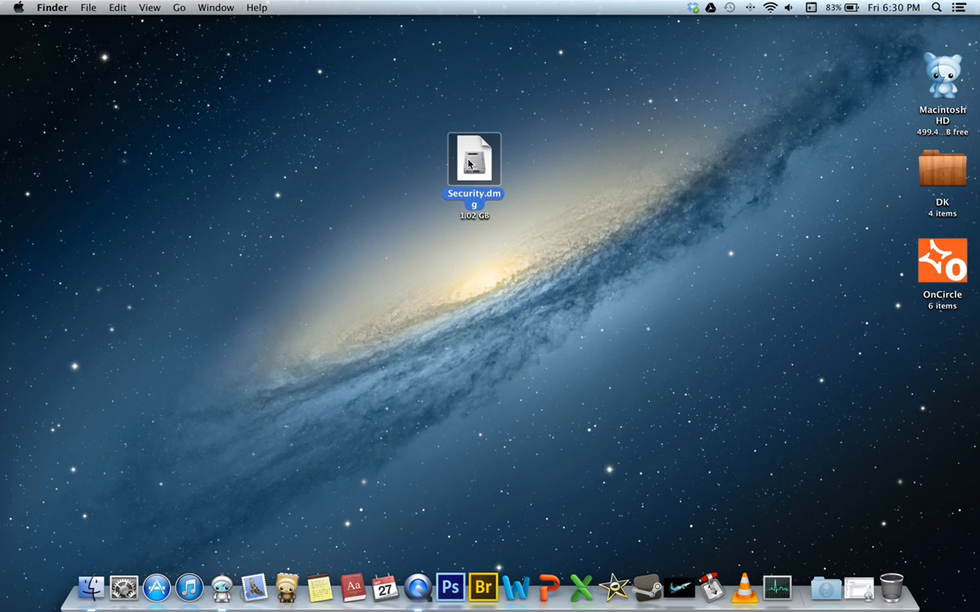
{"action": "double_click", "coordinate": [473, 160]}
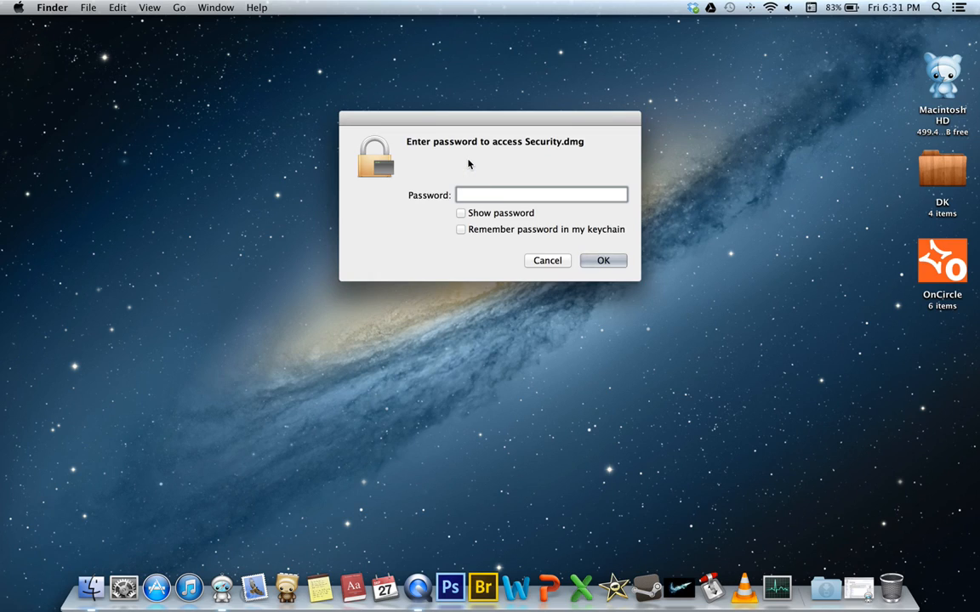
{"action": "type", "text": "•"}
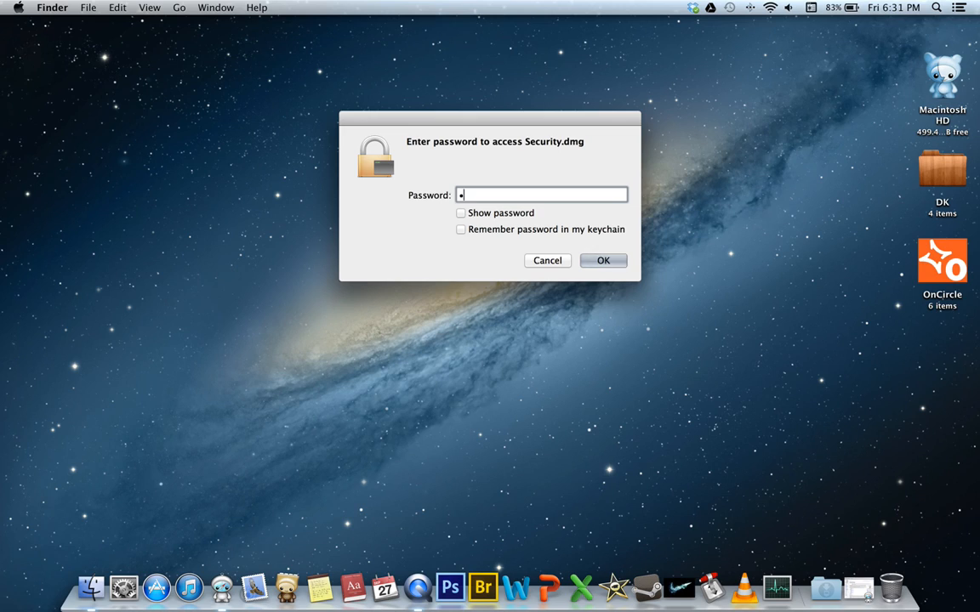
{"action": "left_click", "coordinate": [548, 260]}
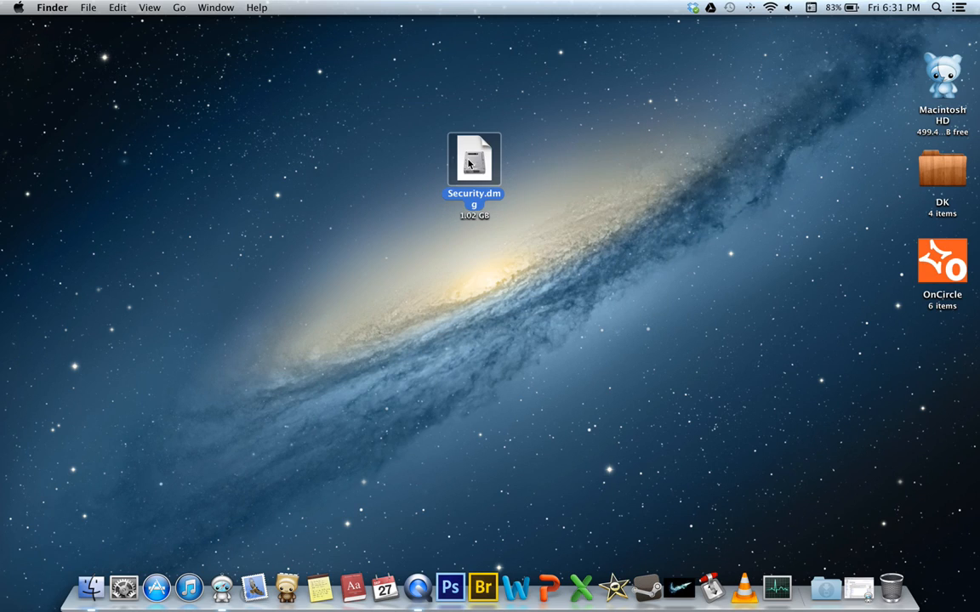
{"action": "double_click", "coordinate": [473, 162]}
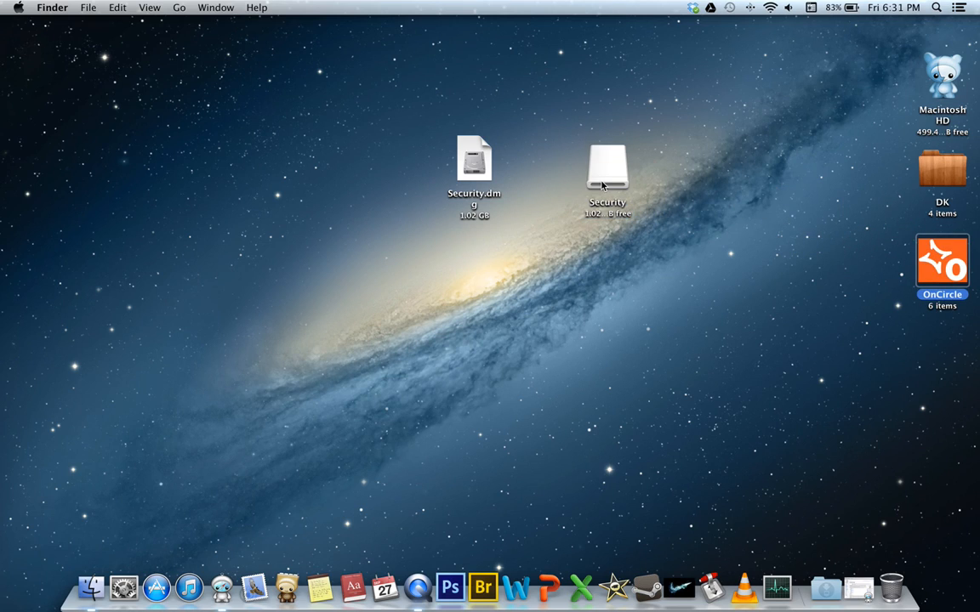
{"action": "mouse_move", "coordinate": [616, 184]}
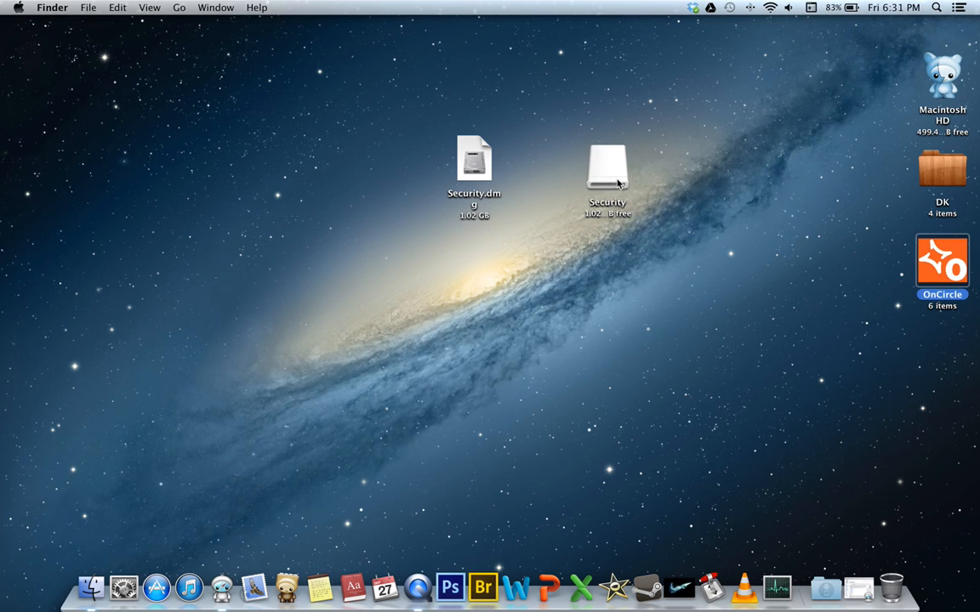
{"action": "double_click", "coordinate": [608, 169]}
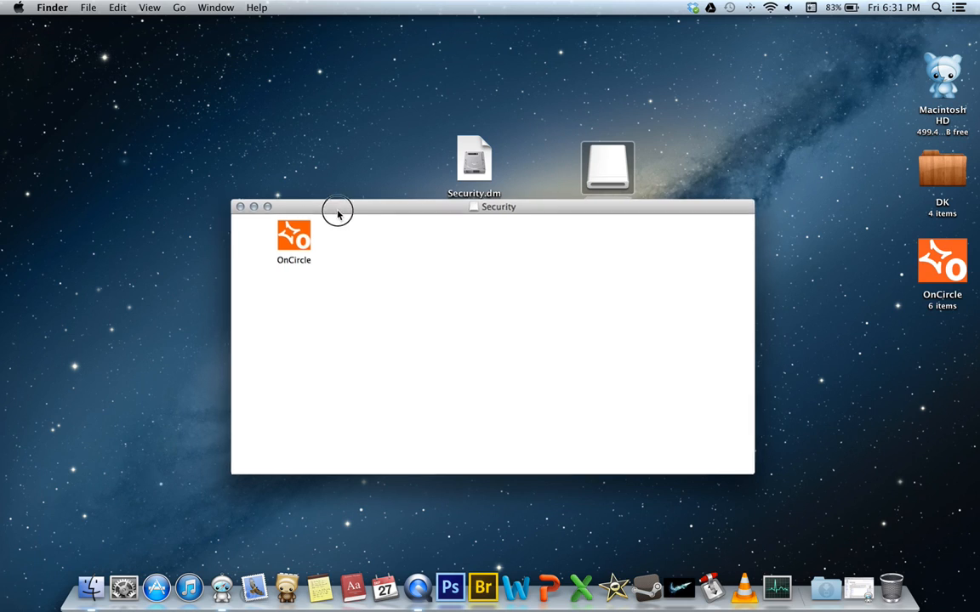
{"action": "right_click", "coordinate": [607, 166]}
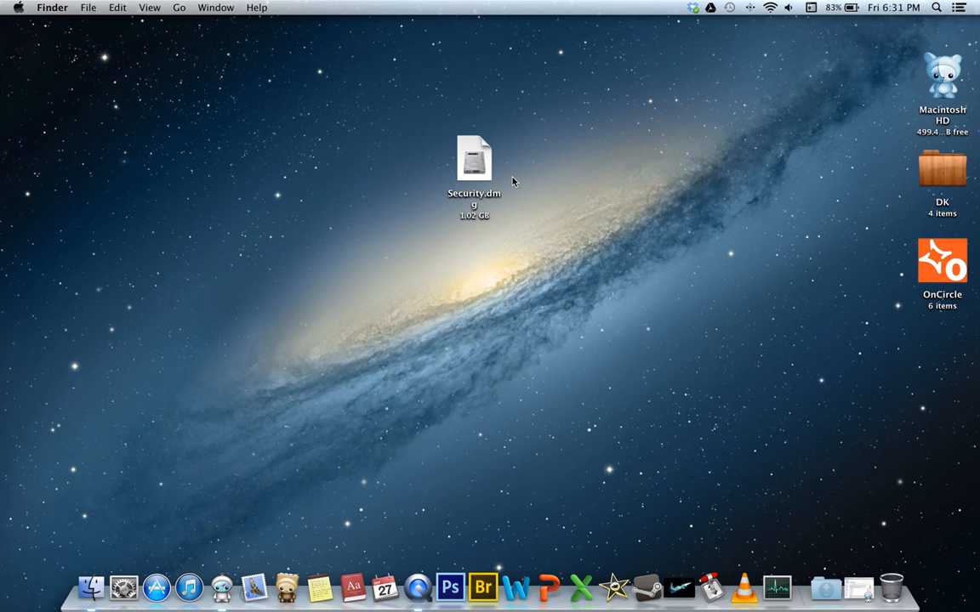
- Unlock Security.dmg with its password and open the Security volume showing OnCircle
{"action": "double_click", "coordinate": [473, 158]}
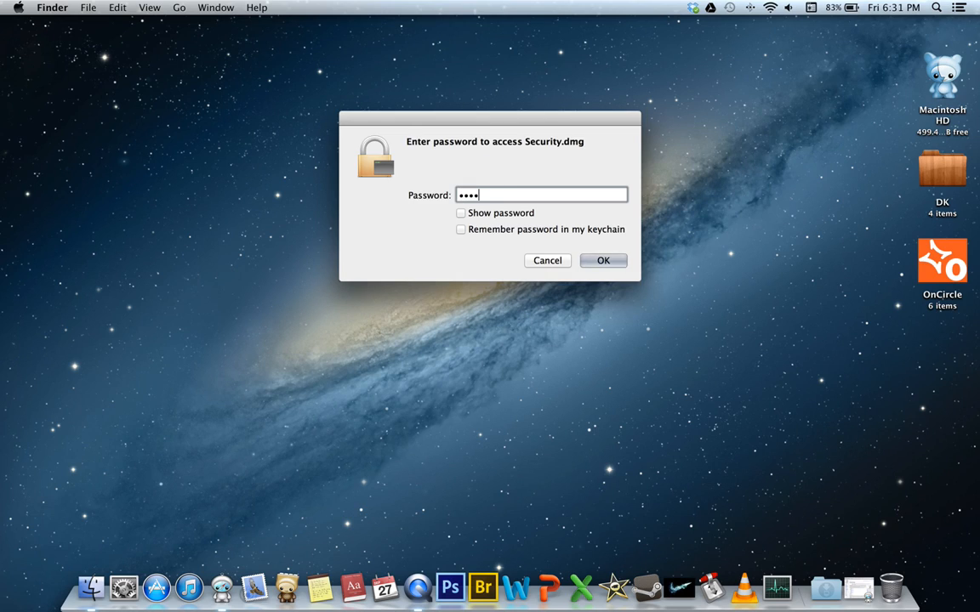
{"action": "left_click", "coordinate": [602, 260]}
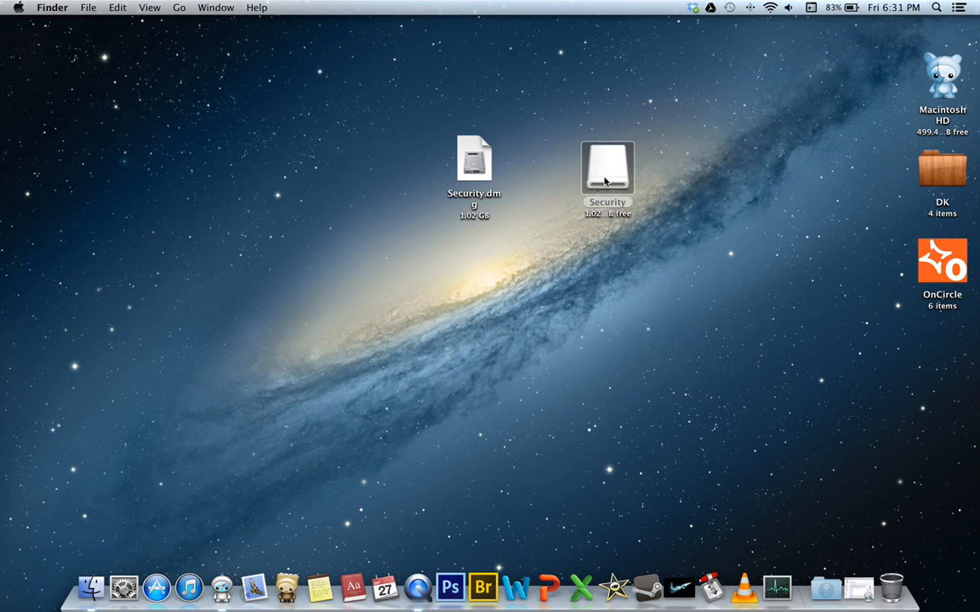
{"action": "double_click", "coordinate": [607, 167]}
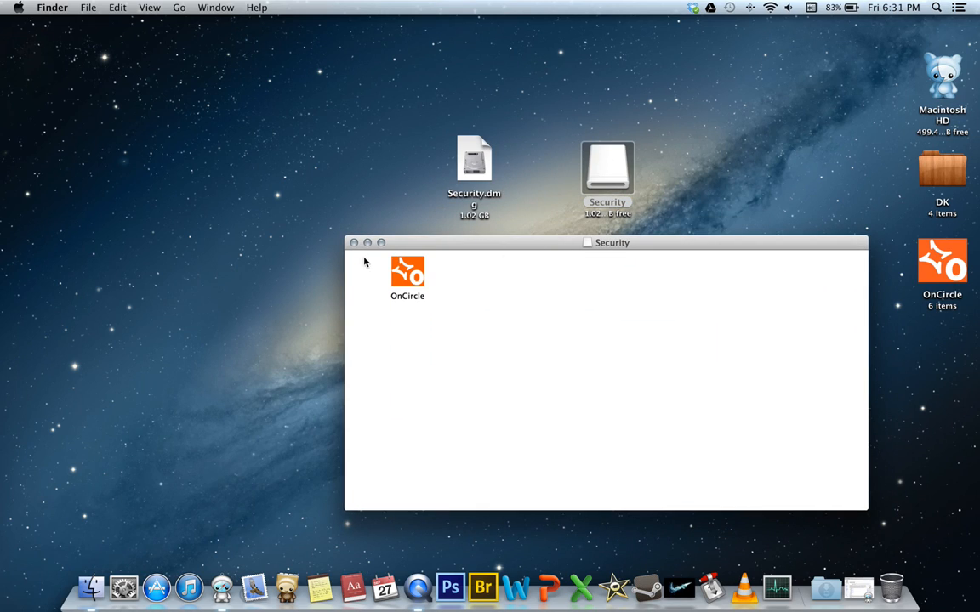